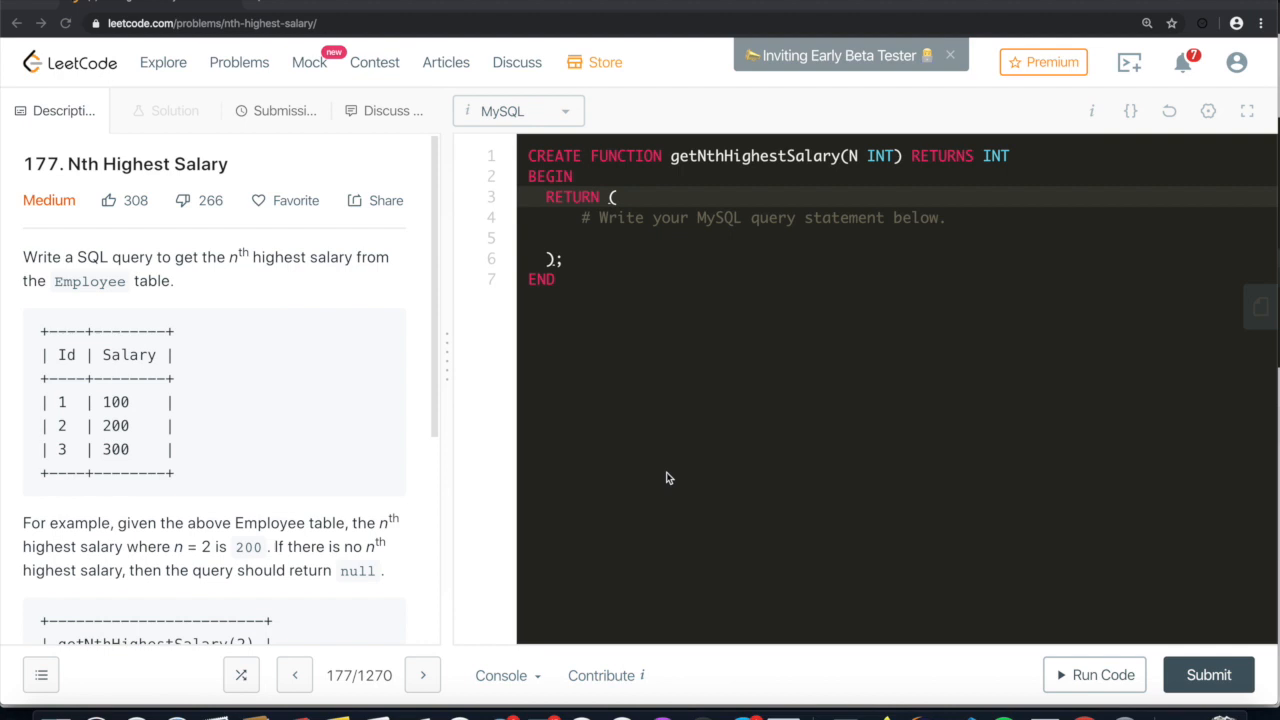
mouse_move(164, 272)
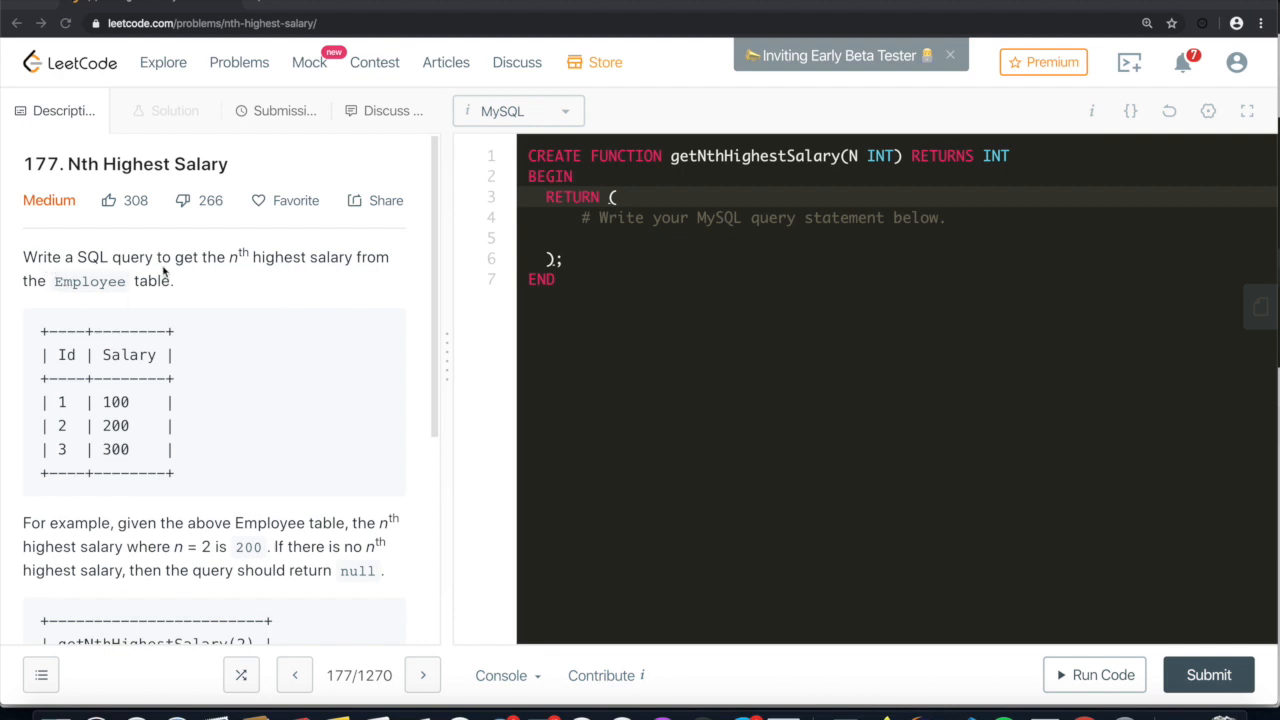
mouse_move(222, 276)
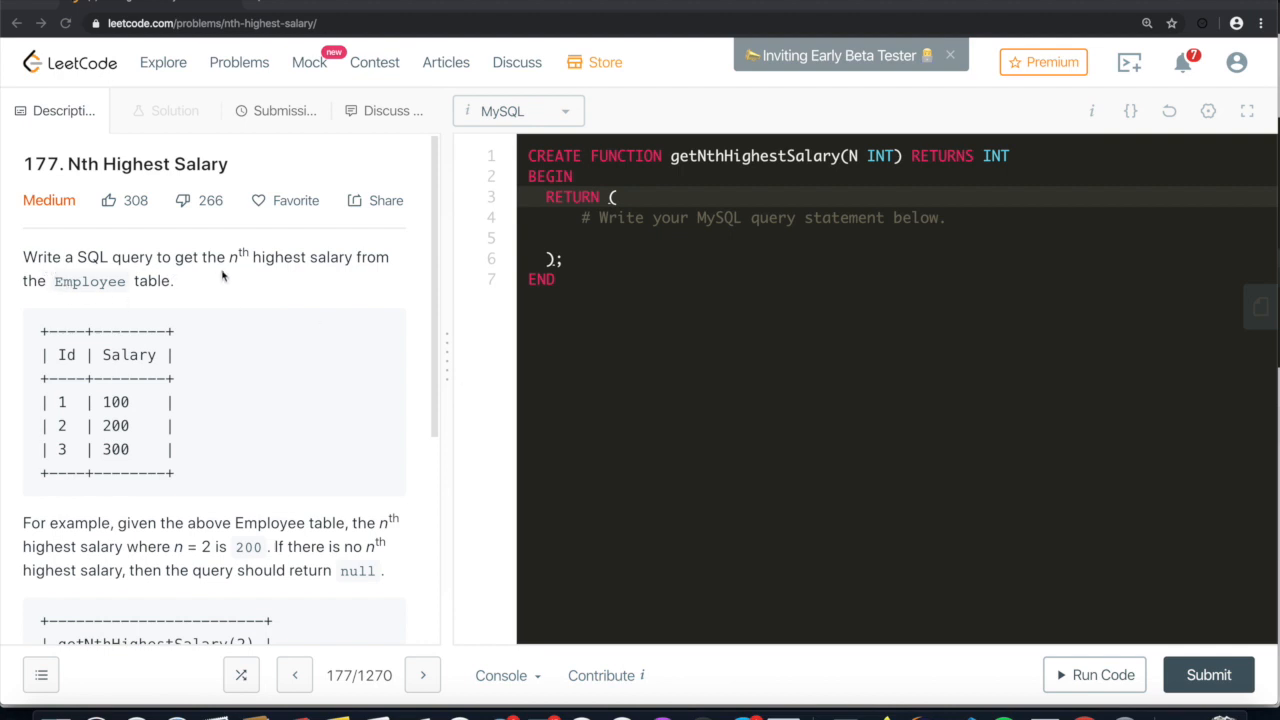
mouse_move(196, 302)
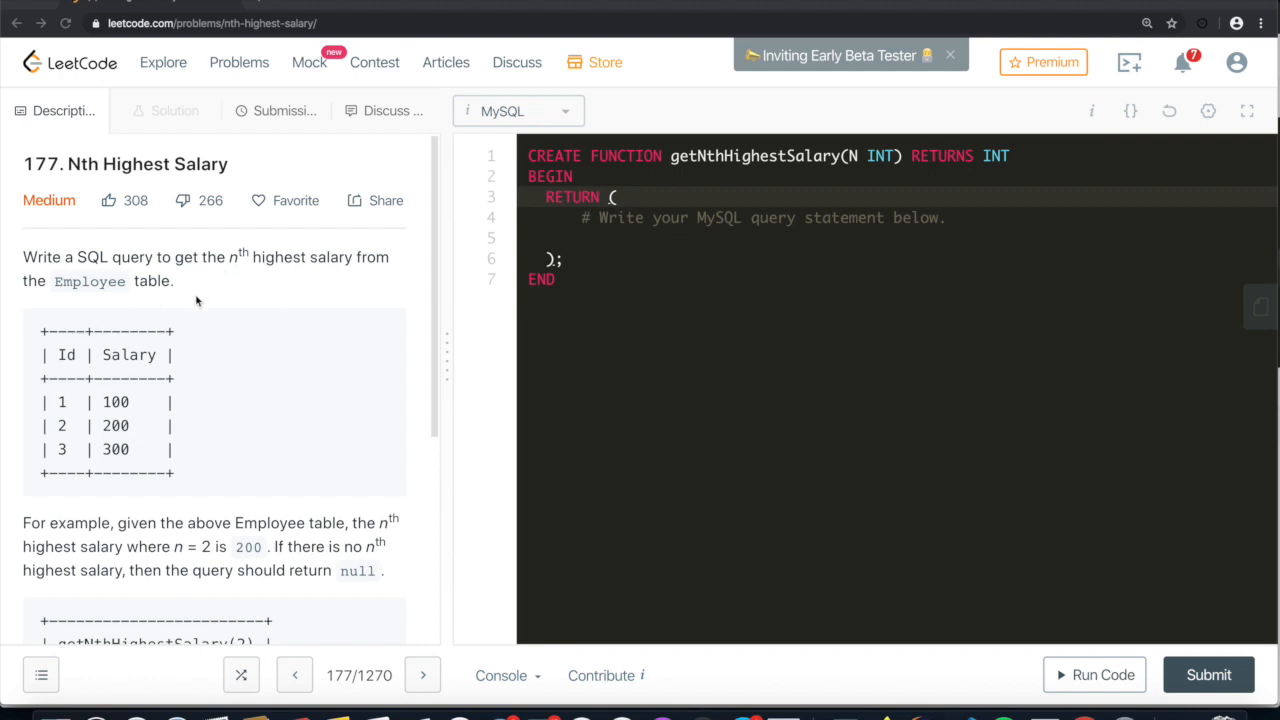
mouse_move(152, 396)
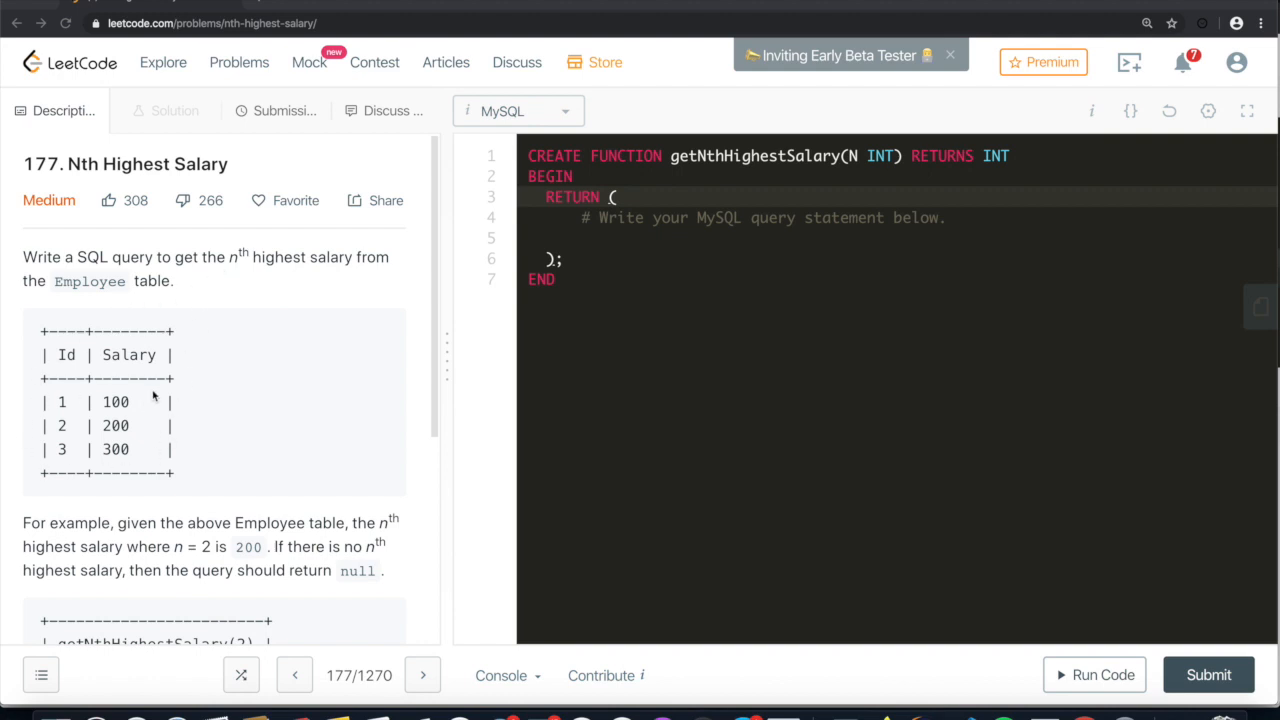
mouse_move(136, 370)
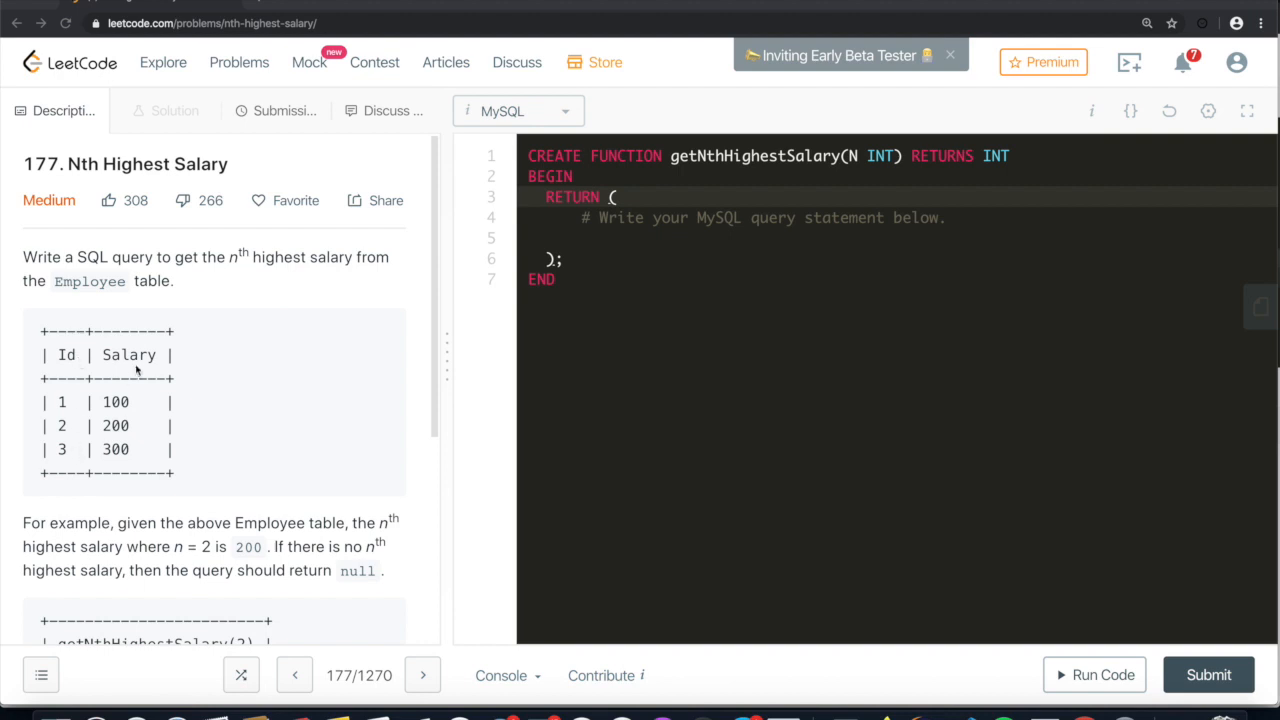
mouse_move(156, 474)
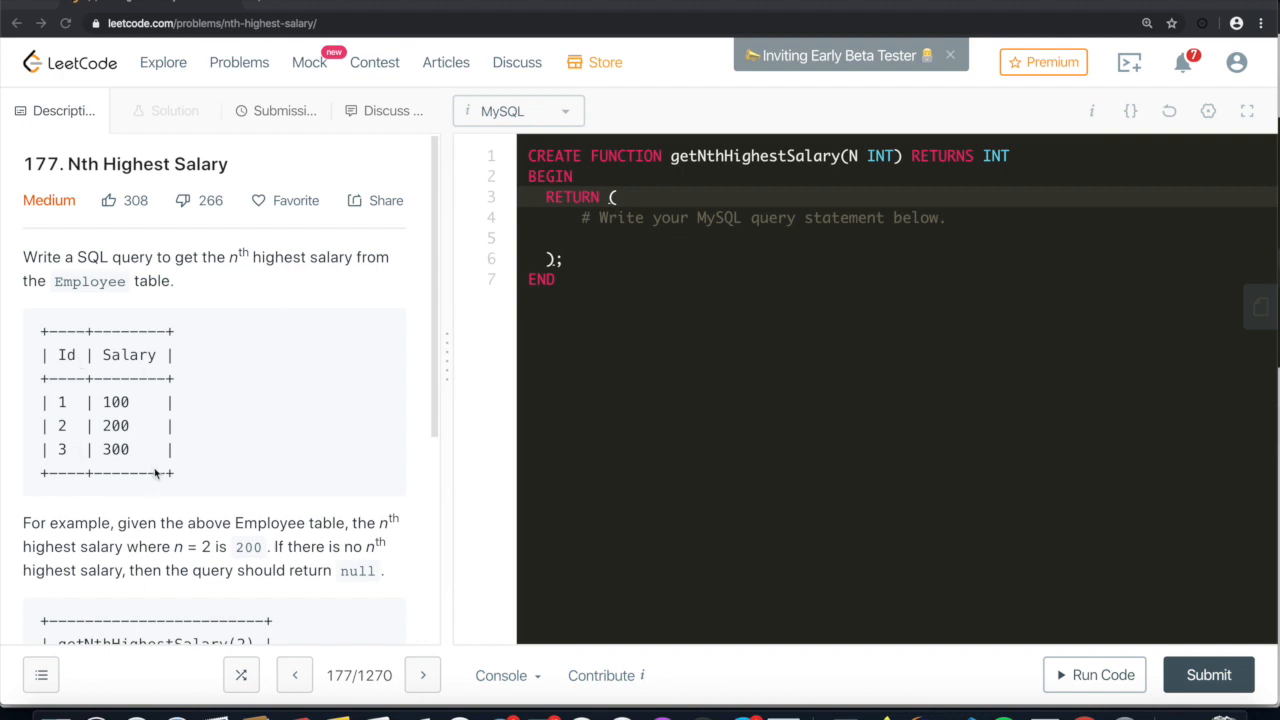
mouse_move(100, 456)
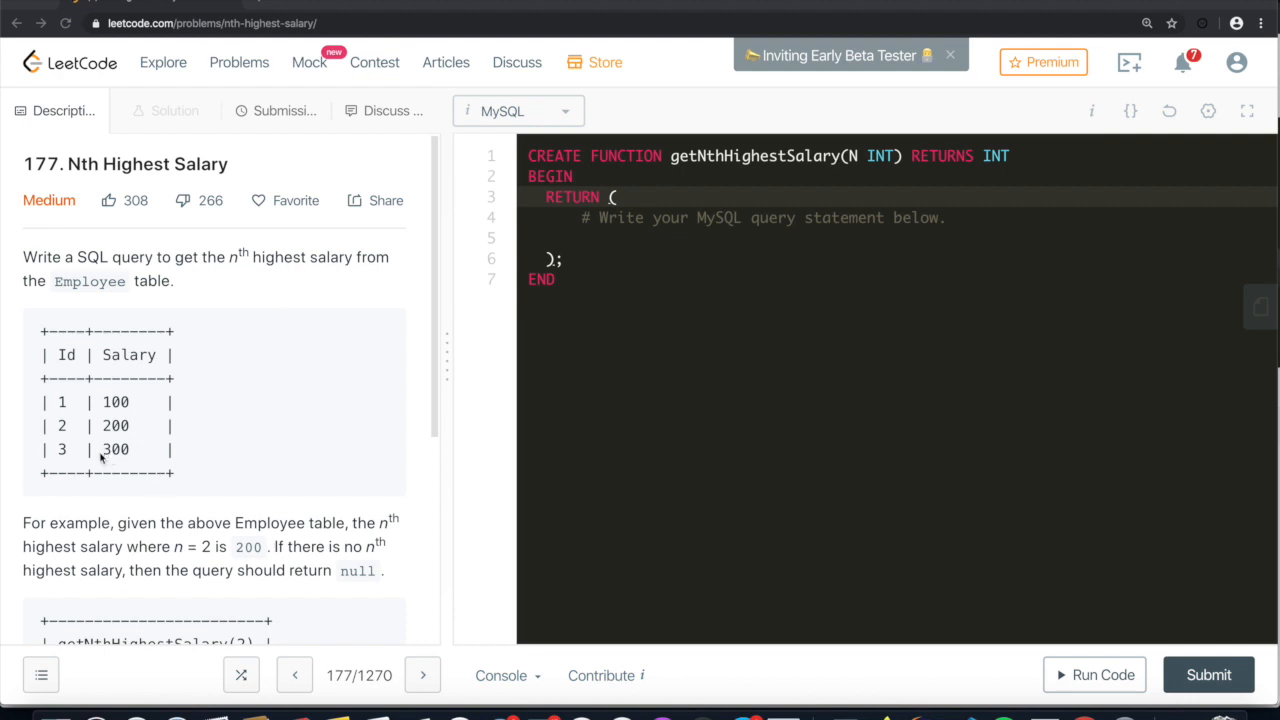
mouse_move(104, 426)
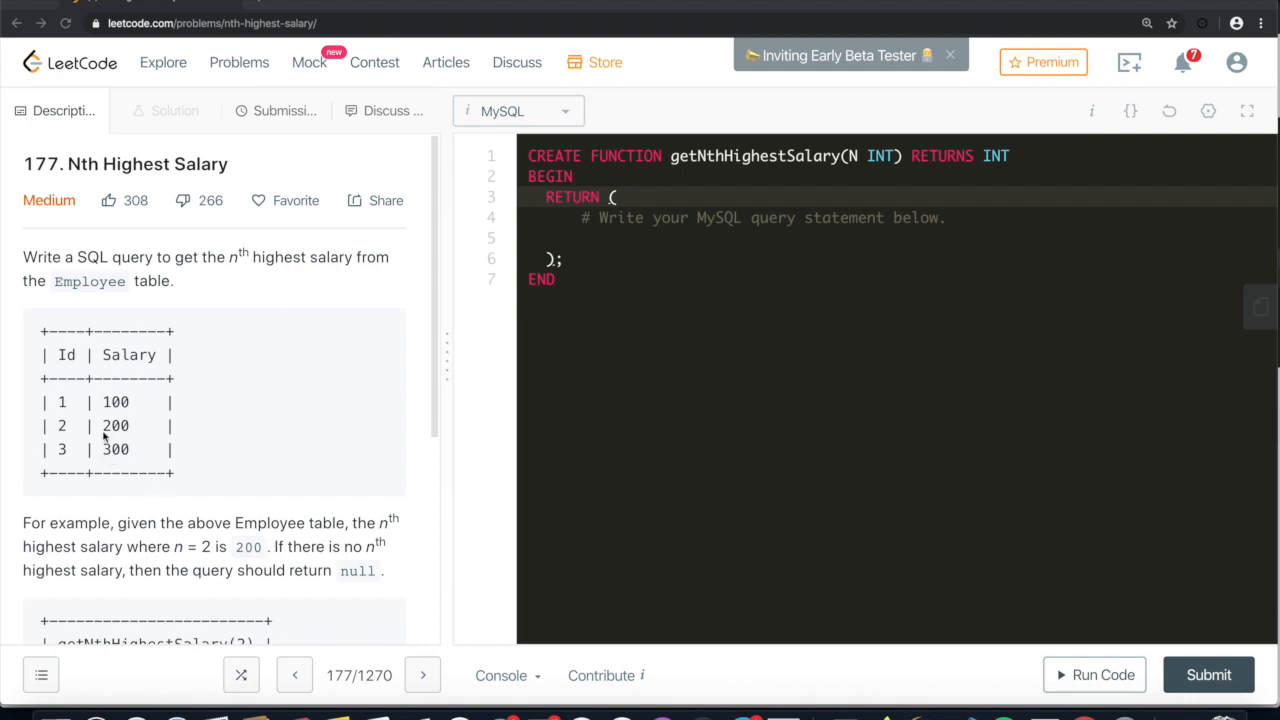
mouse_move(130, 434)
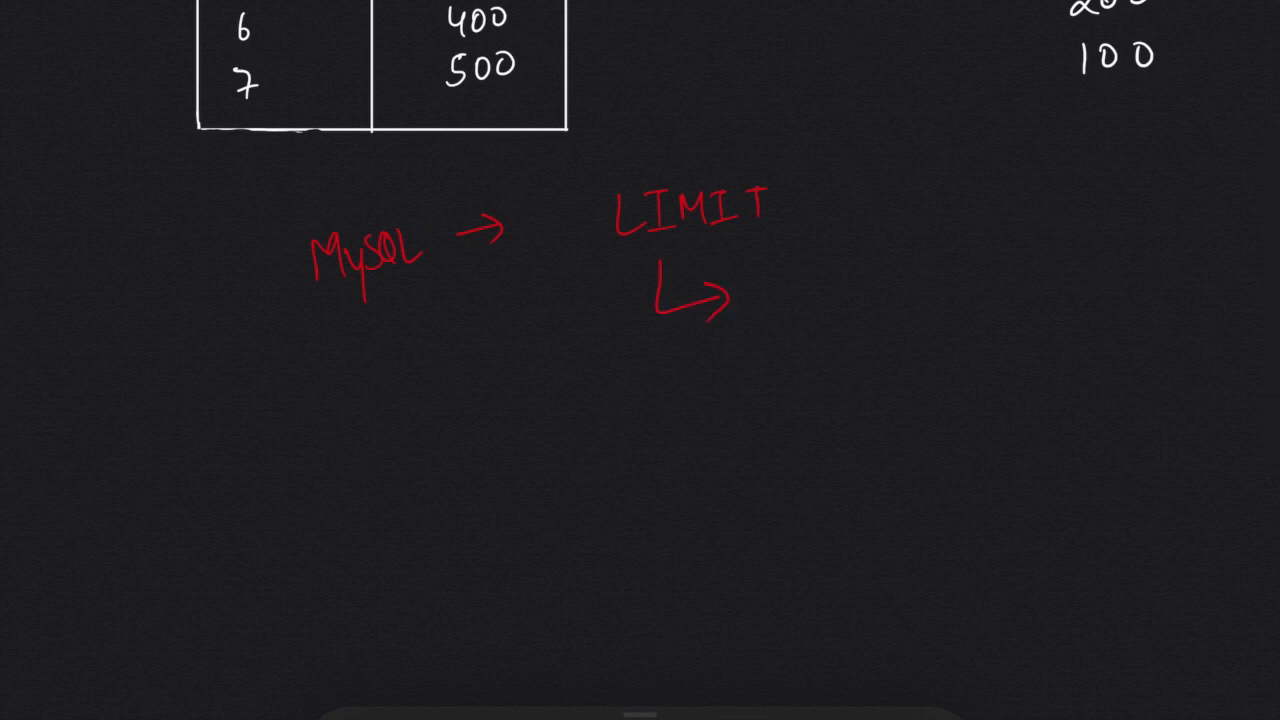
Step: Write red notes 'limit' and 'offset,' below the table showing MySQL's LIMIT takes an offset
text(offset,)
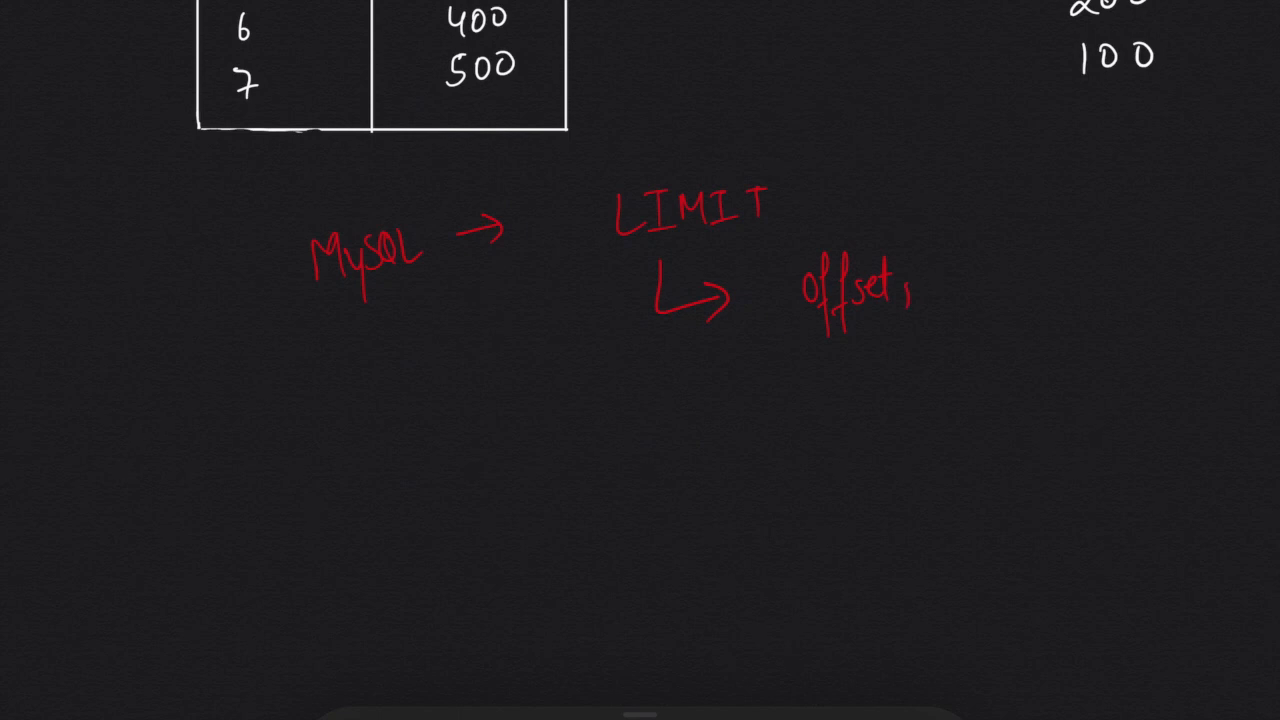
text(limit)
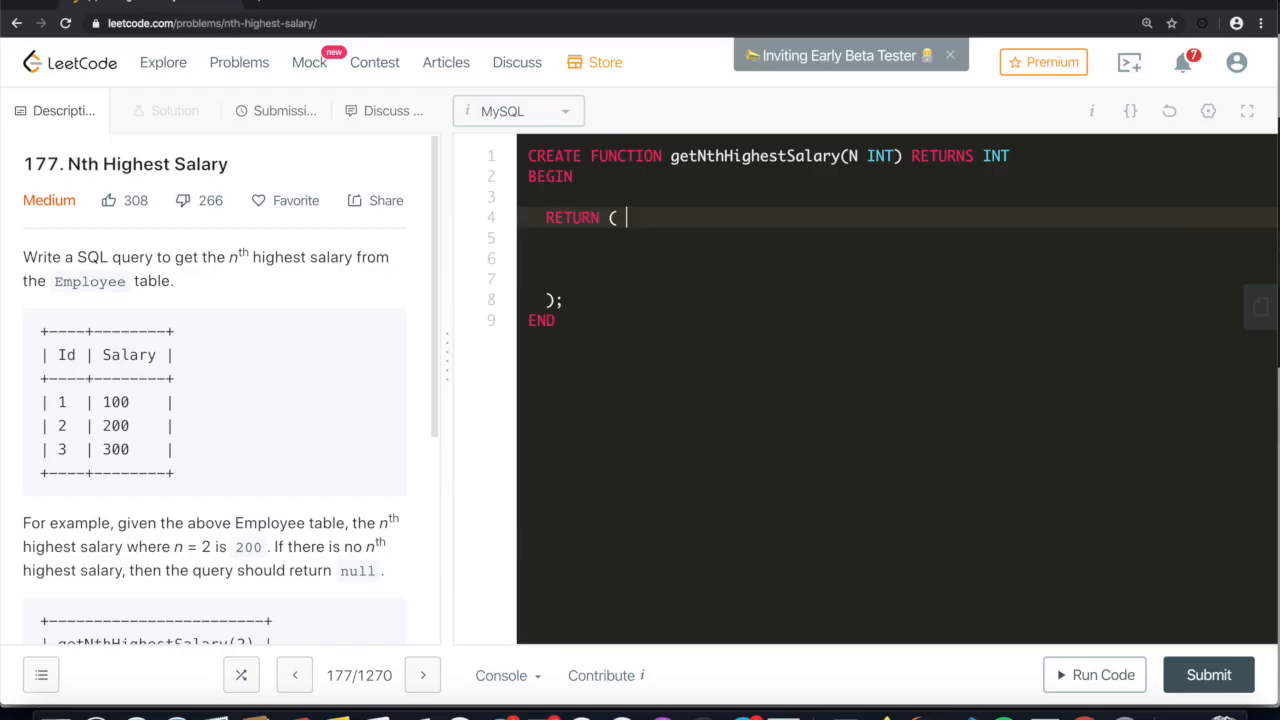
Step: Write SELECT DISTINCT Salary FROM Employee ORDER BY Salary DESC in the RETURN block
text(SELECT)
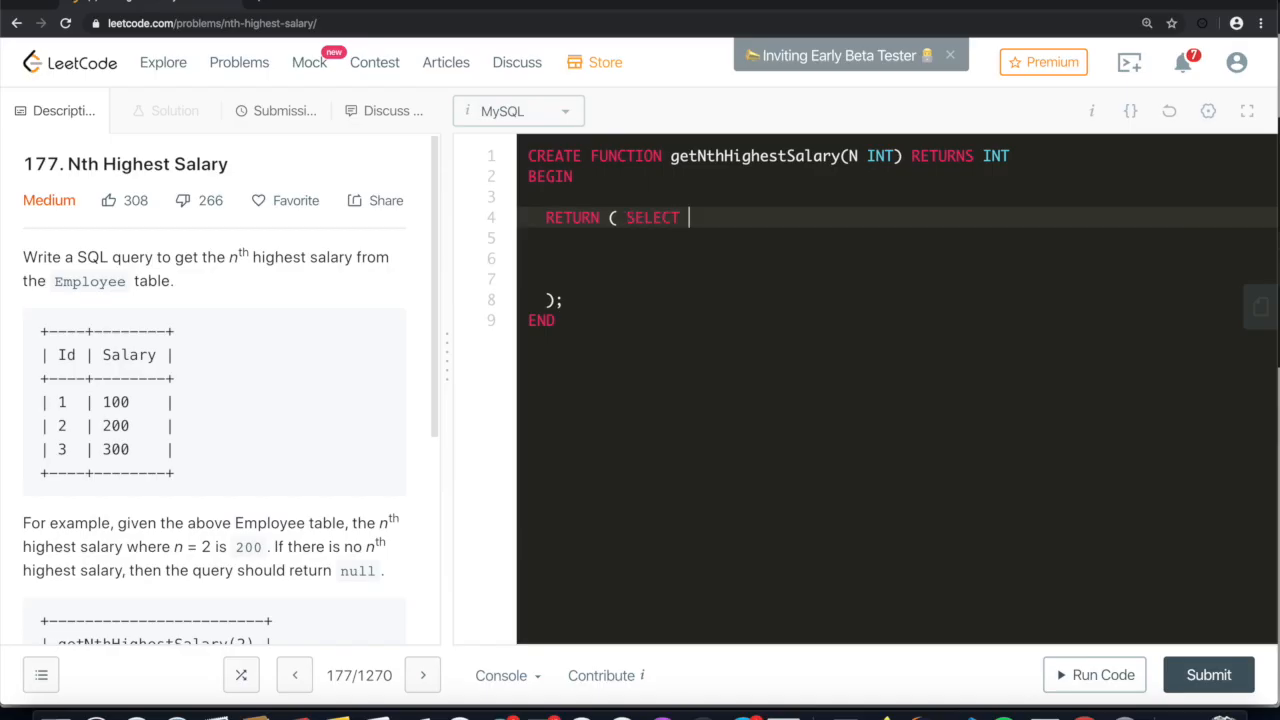
text(DISTIN)
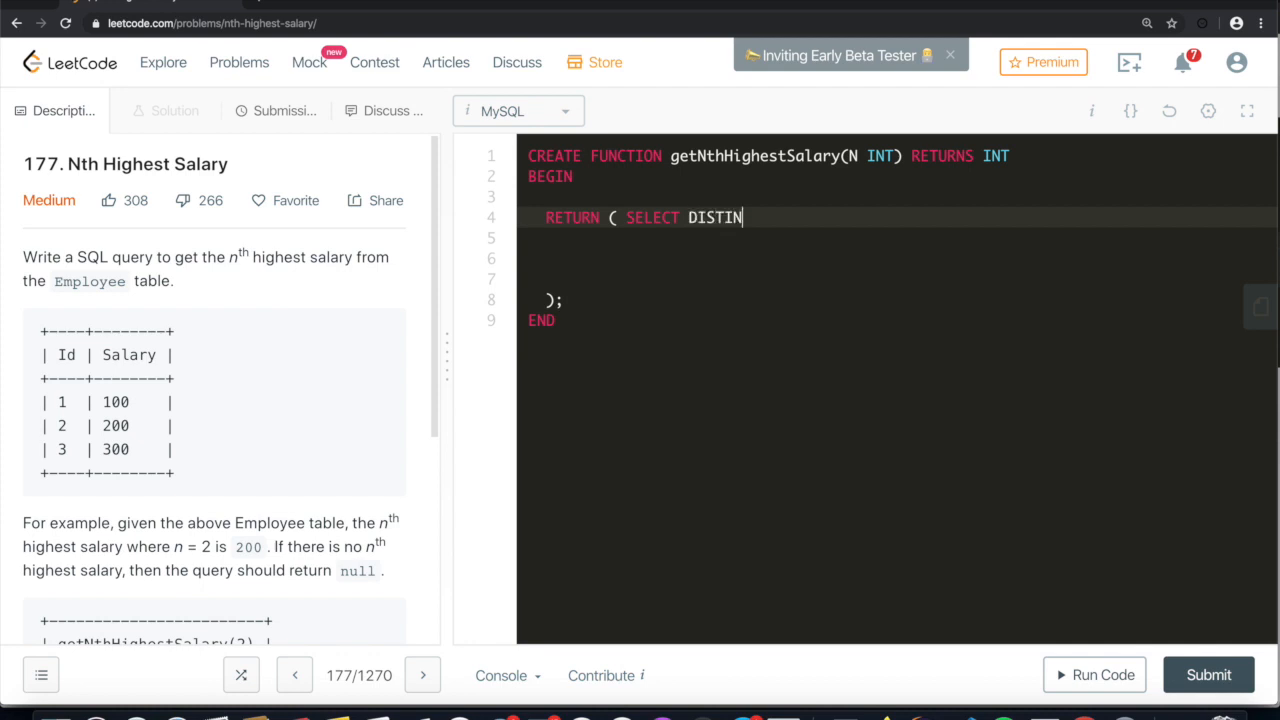
text(CT)
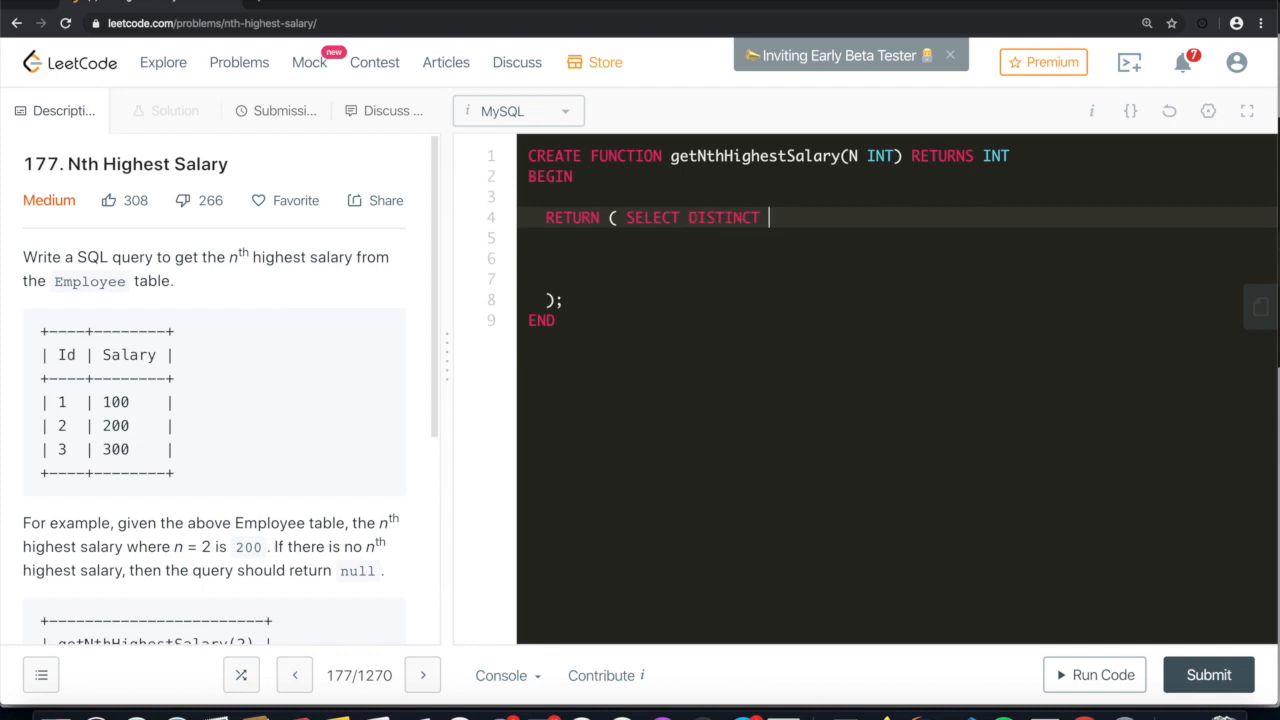
text(Salary)
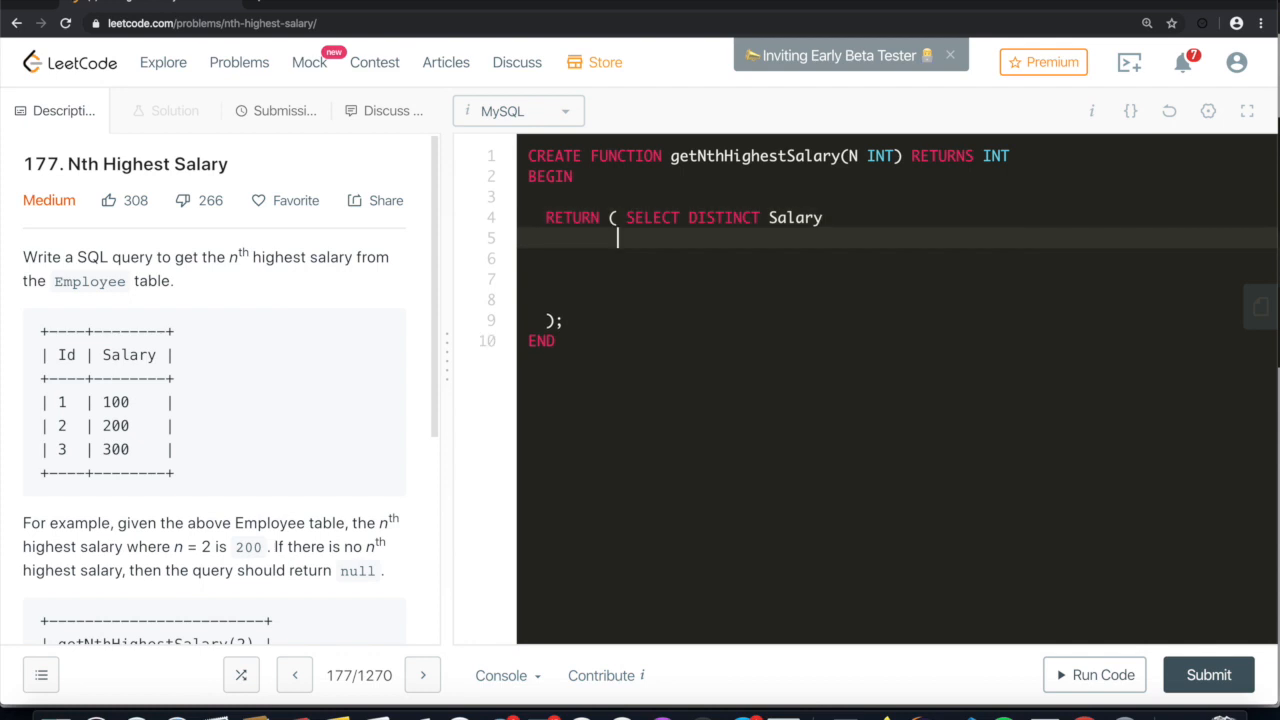
text(FROM)
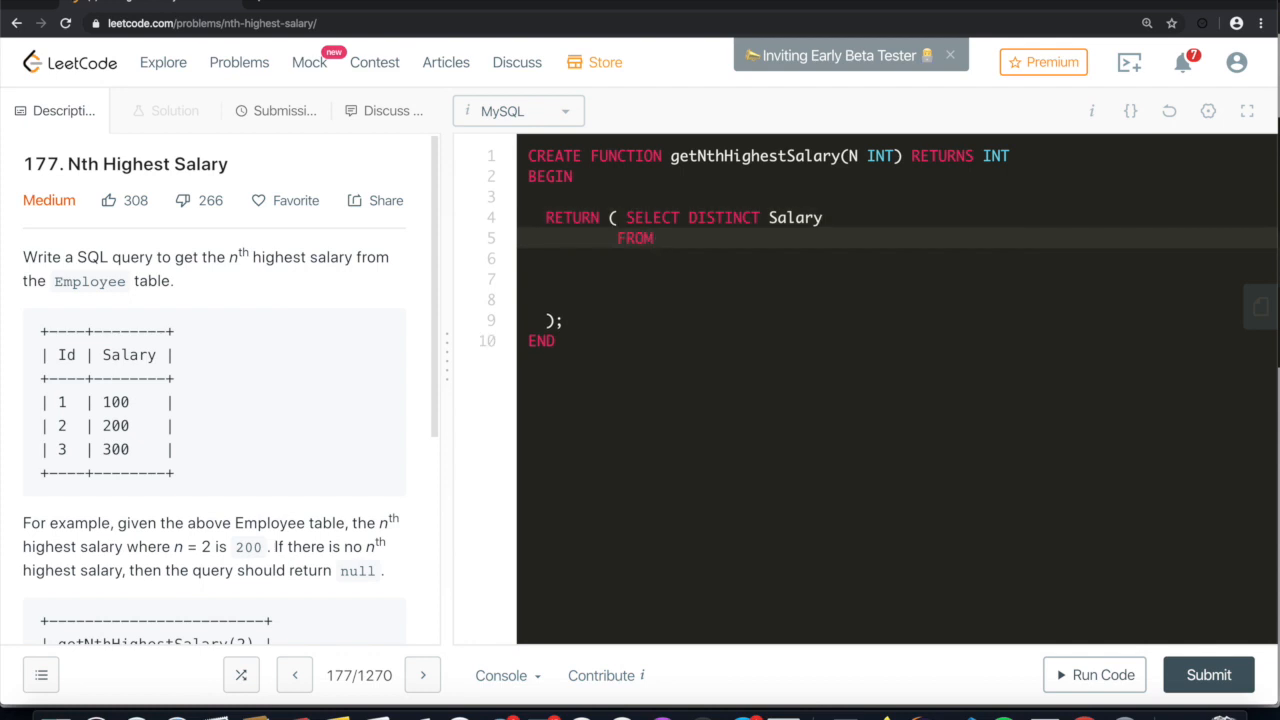
text(Emplo)
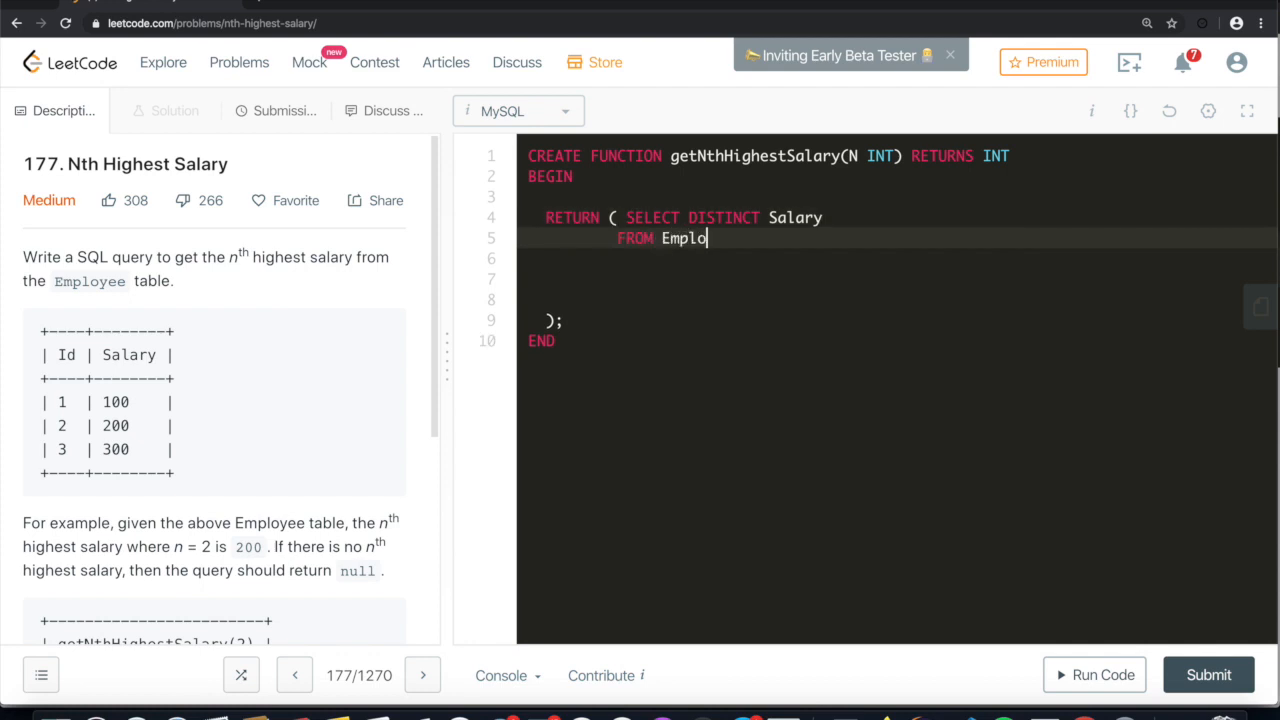
text(yee)
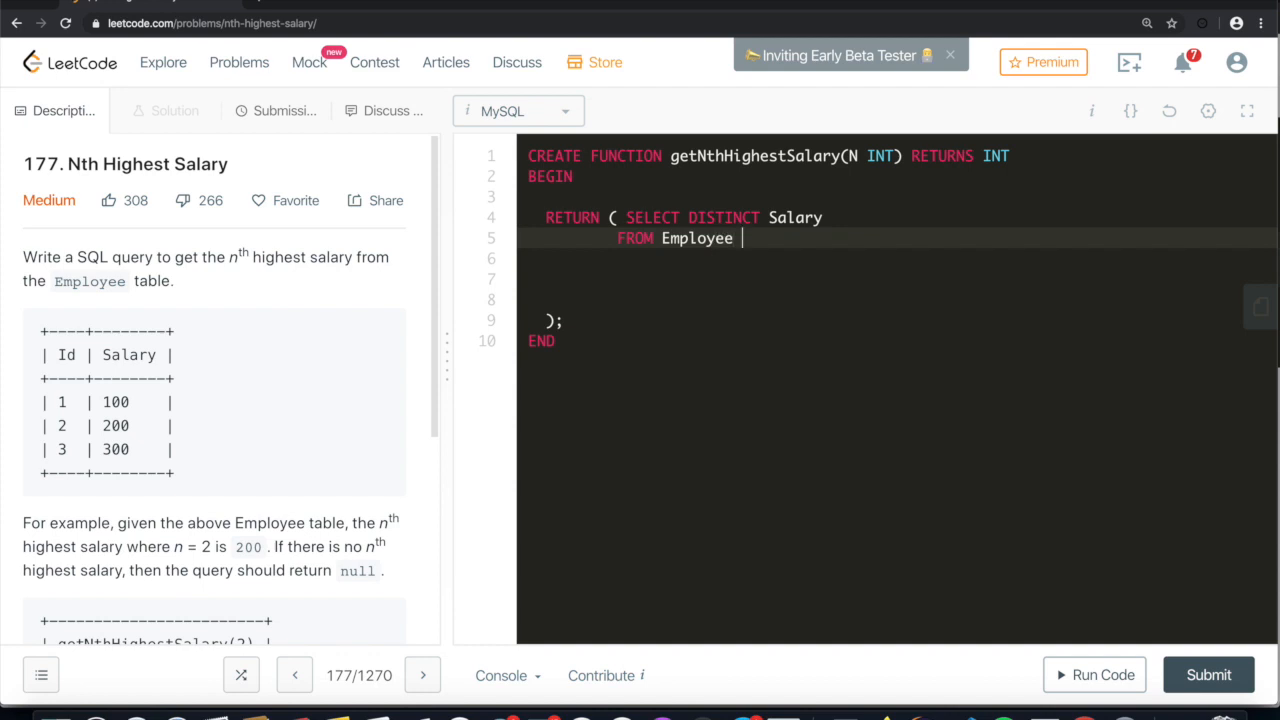
text(OF)
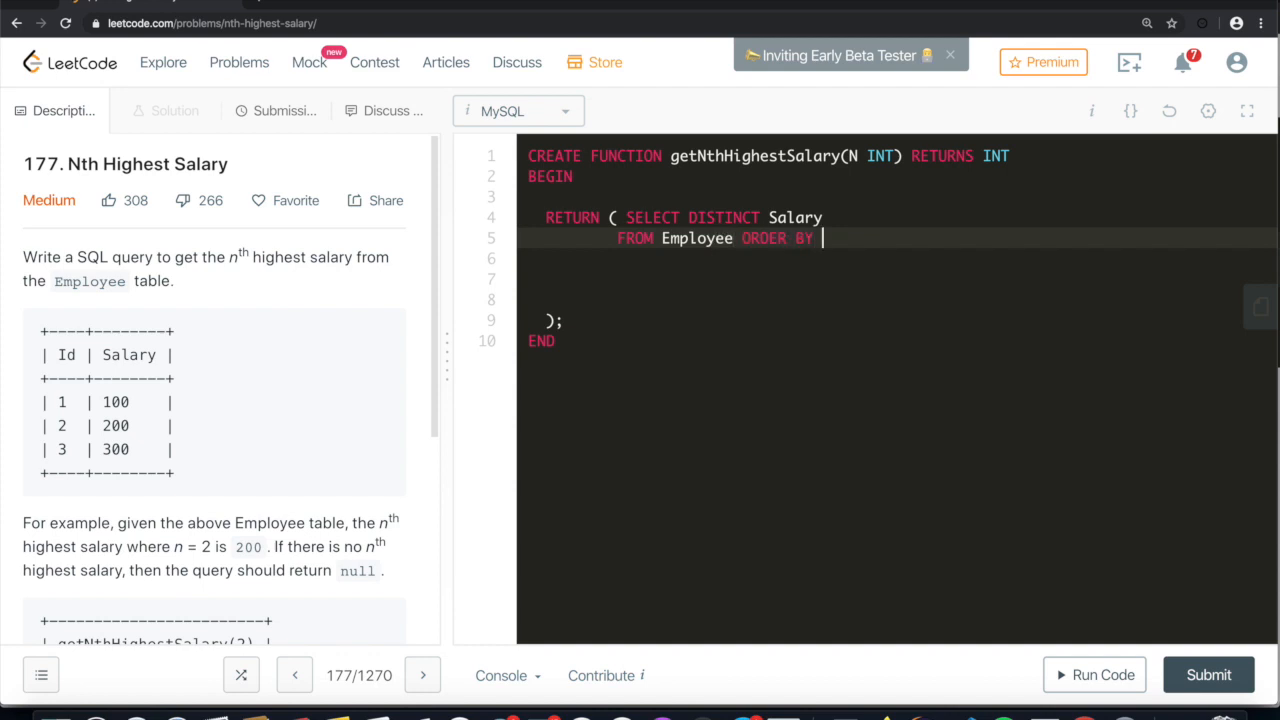
text(Salary)
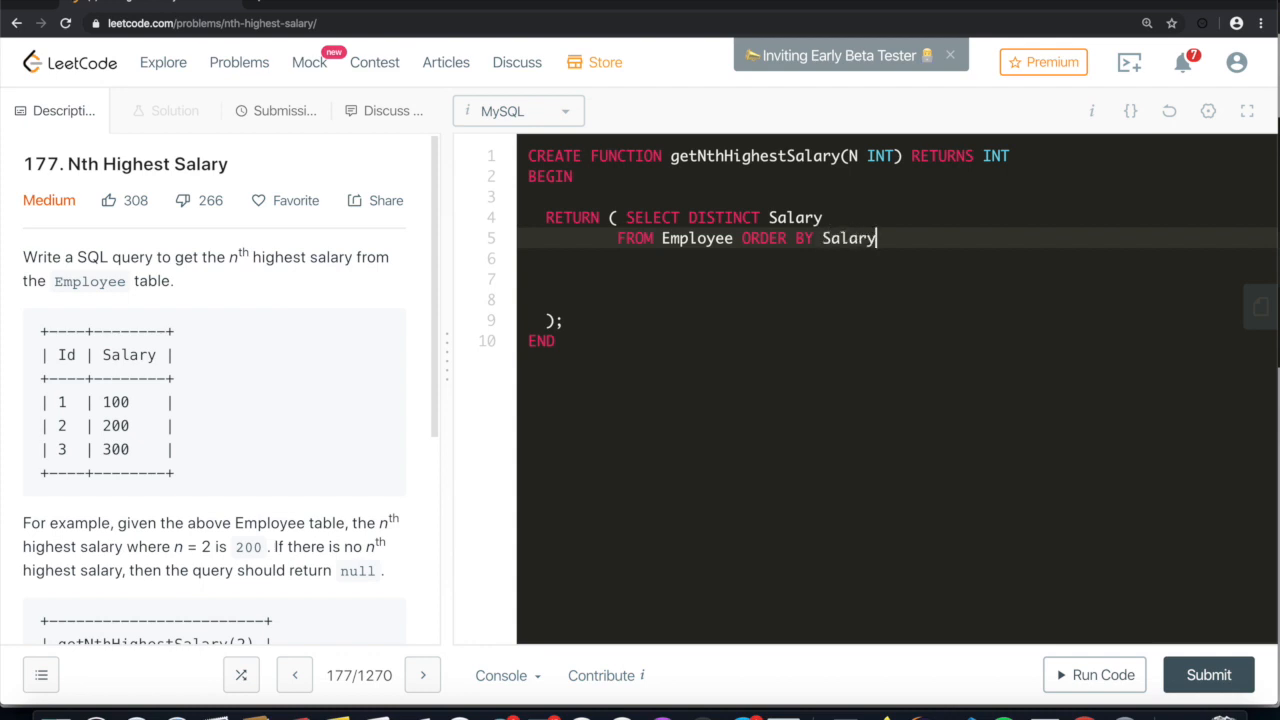
text(DESC)
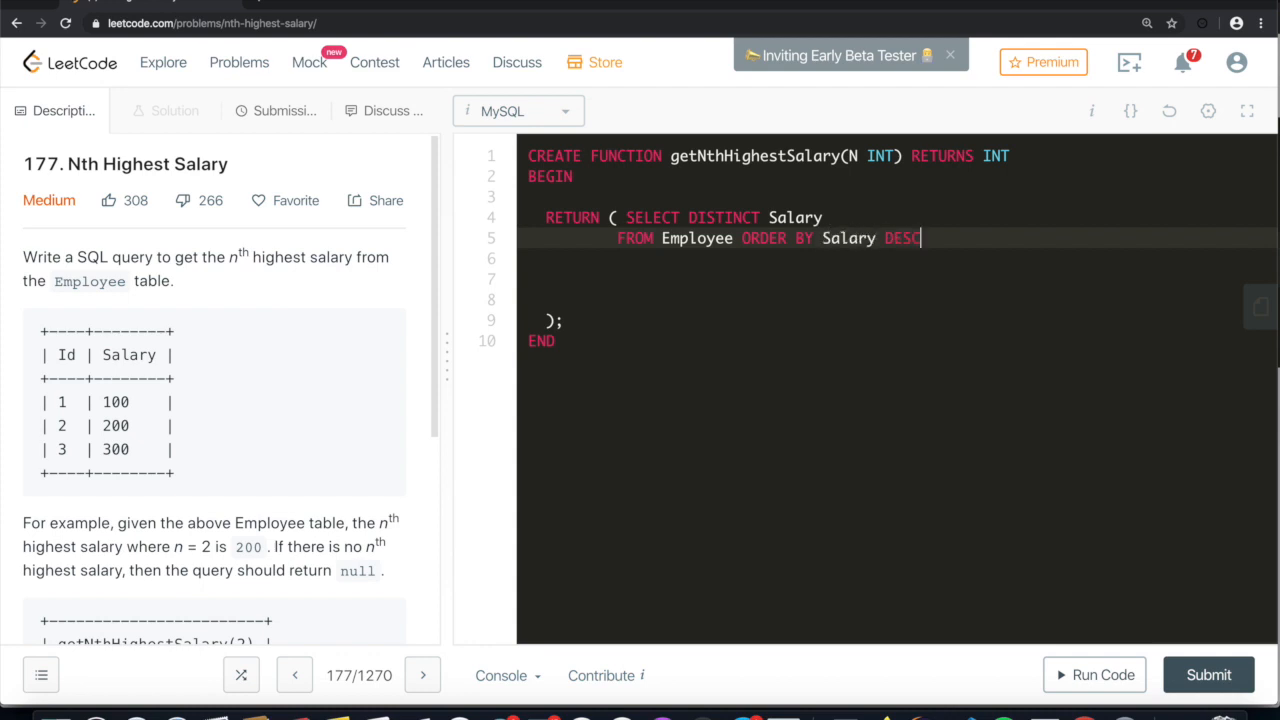
Step: Add LIMIT N, 1 on a new line to pick the Nth row
key(enter)
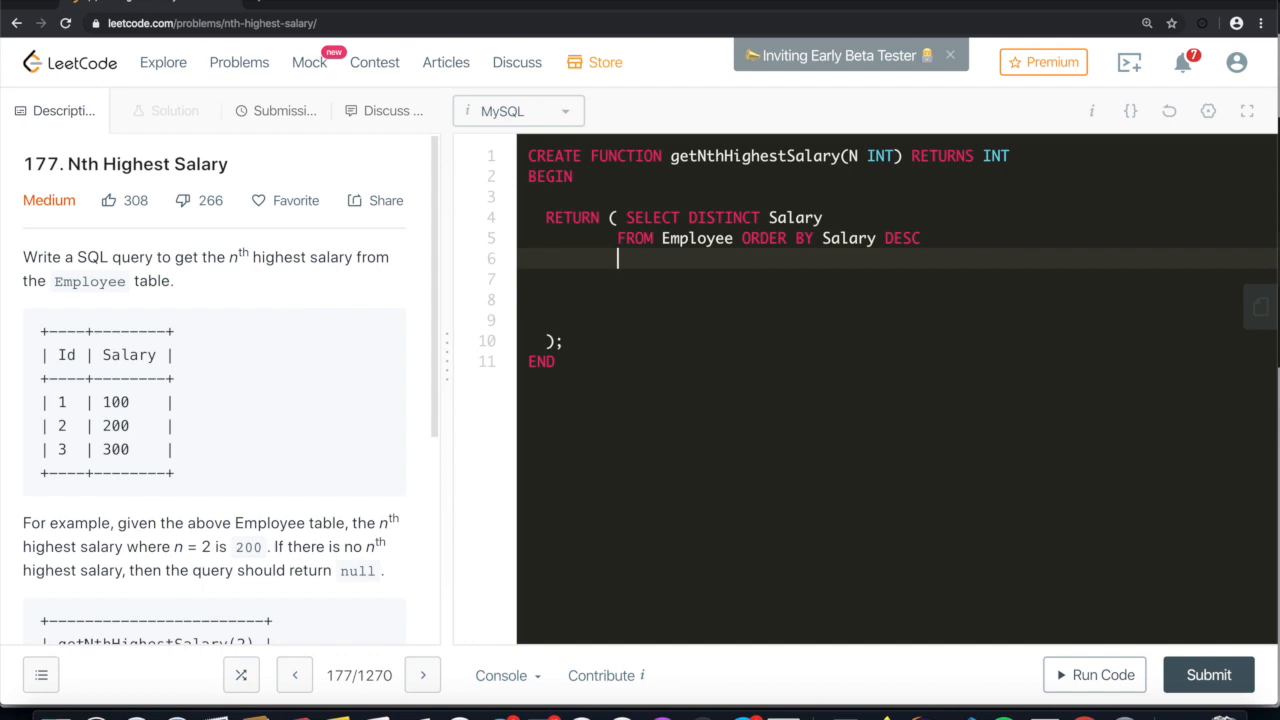
text(LIMIT)
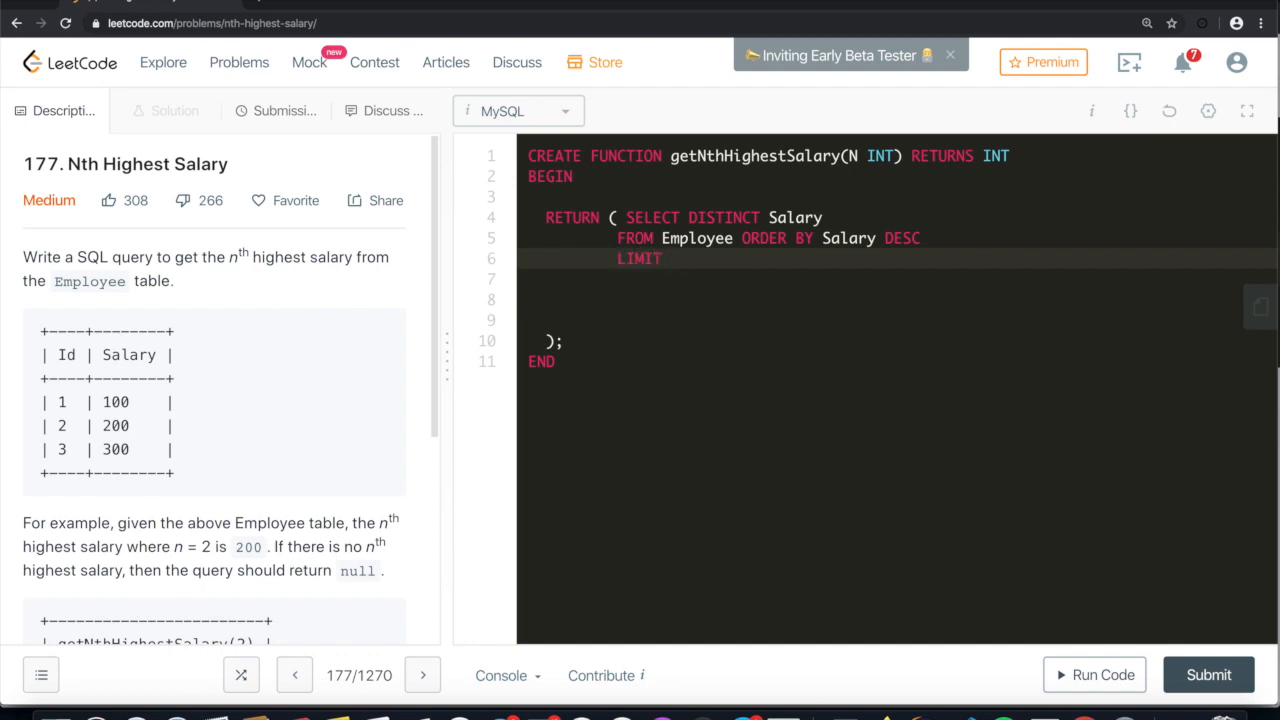
text(N, 1)
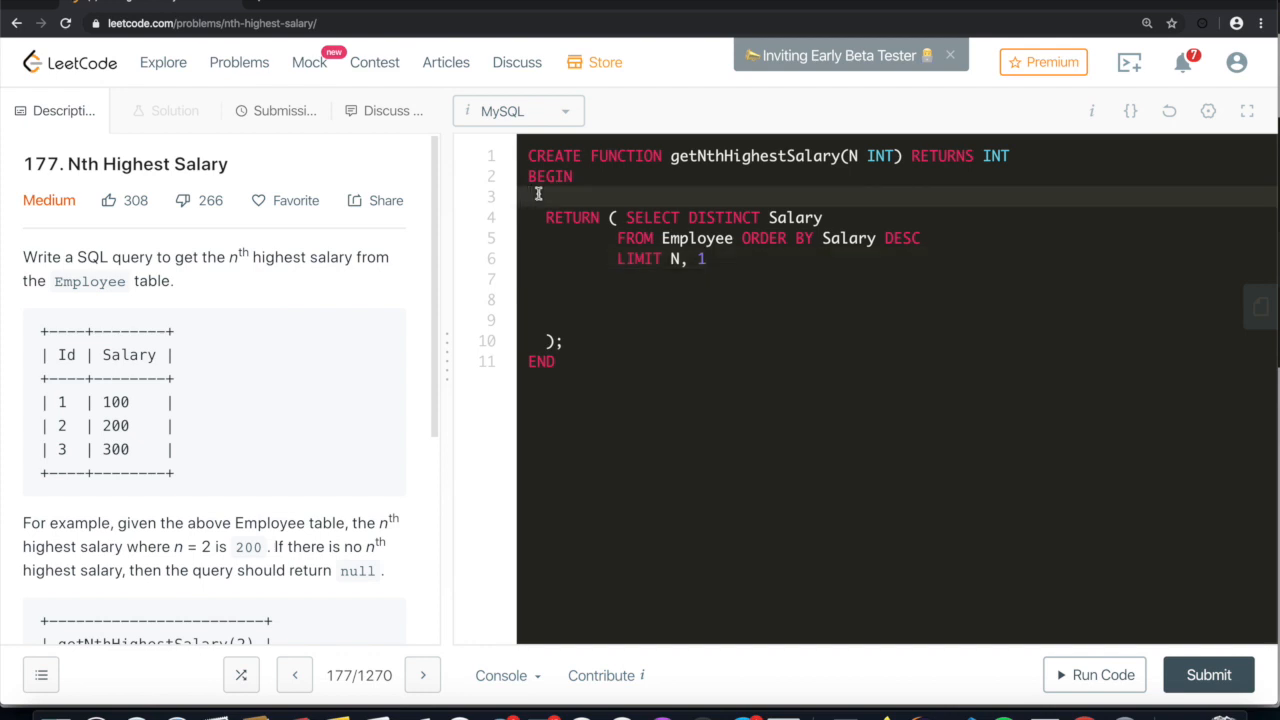
Step: Insert SET N = N-1; right after BEGIN to make the offset zero-based
text(SET N)
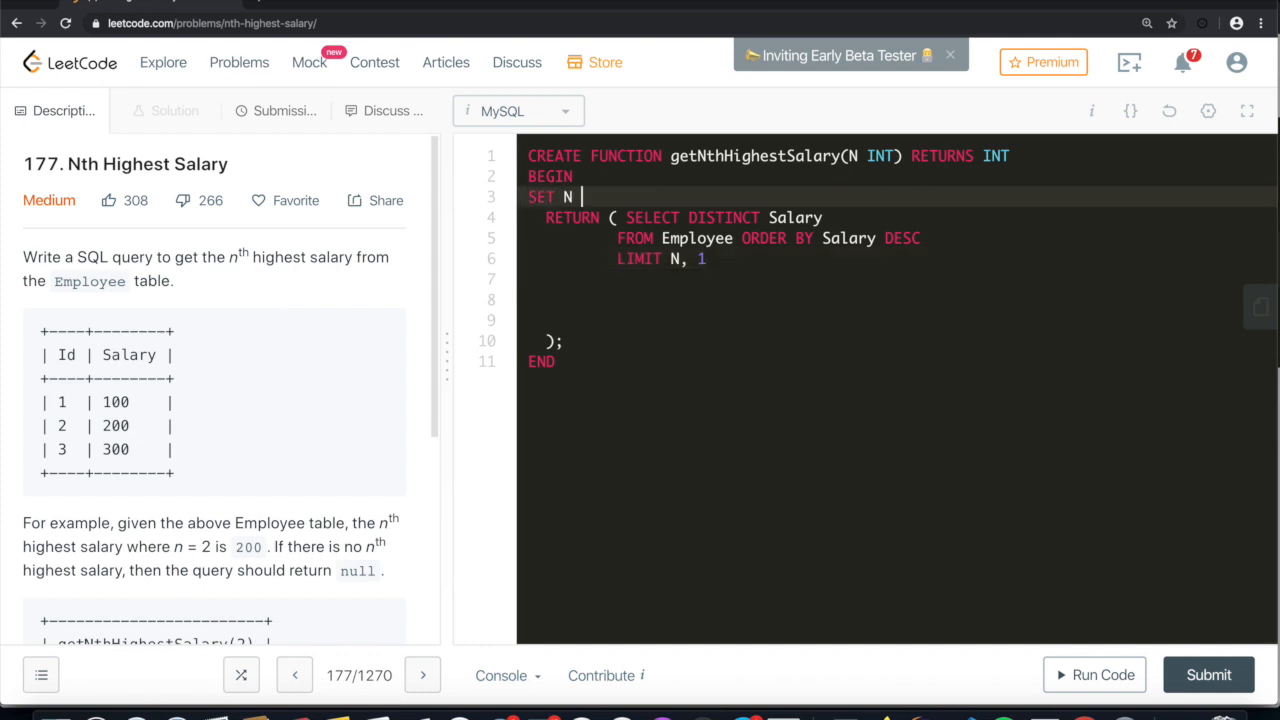
text(= N-1)
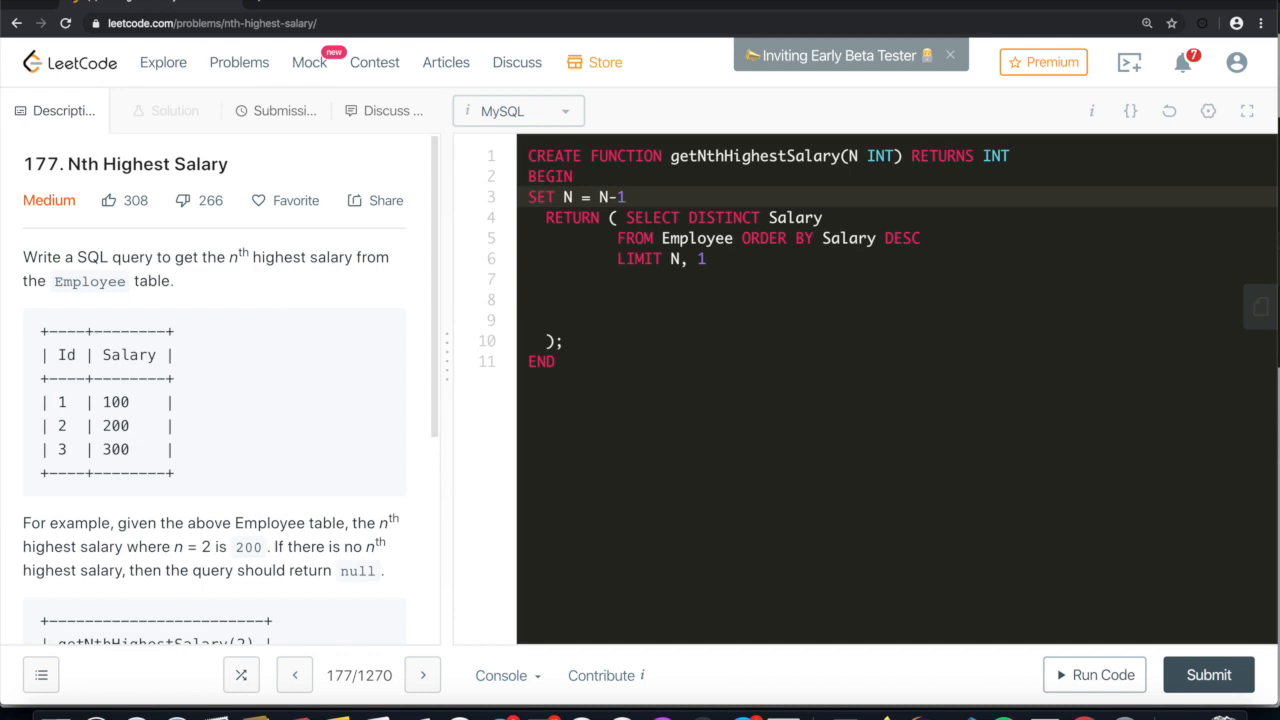
text(;)
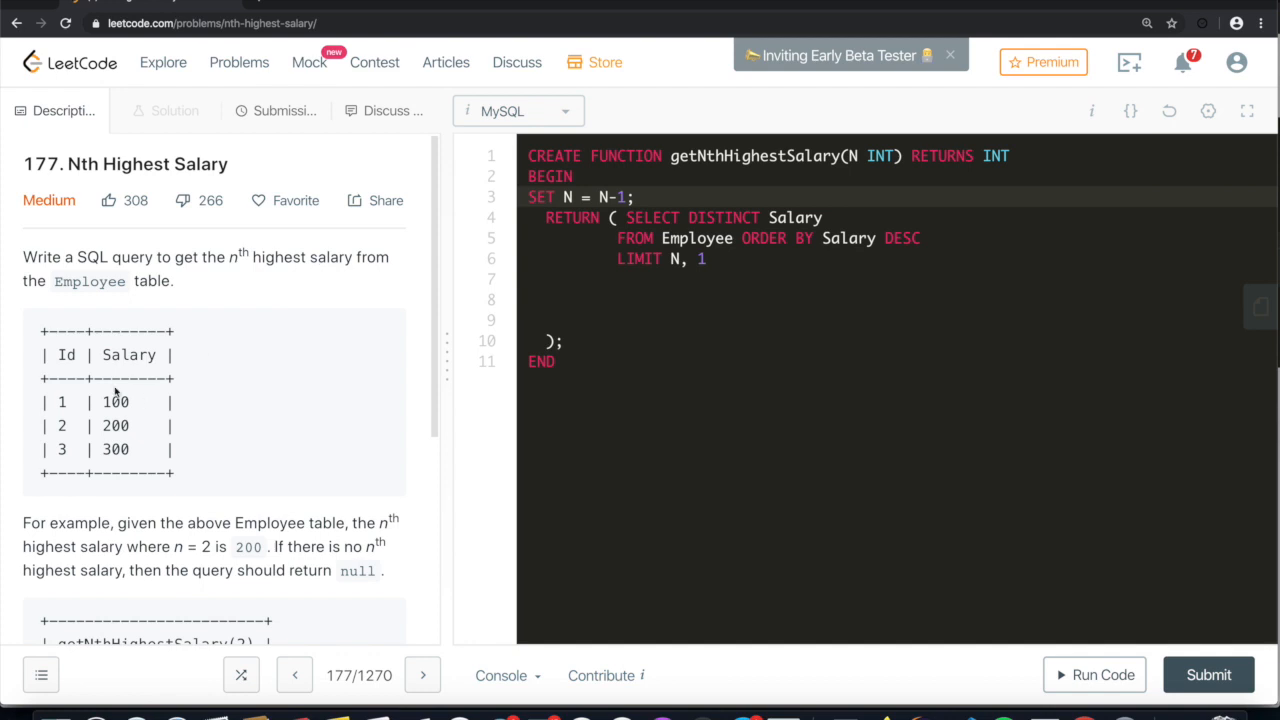
mouse_move(96, 398)
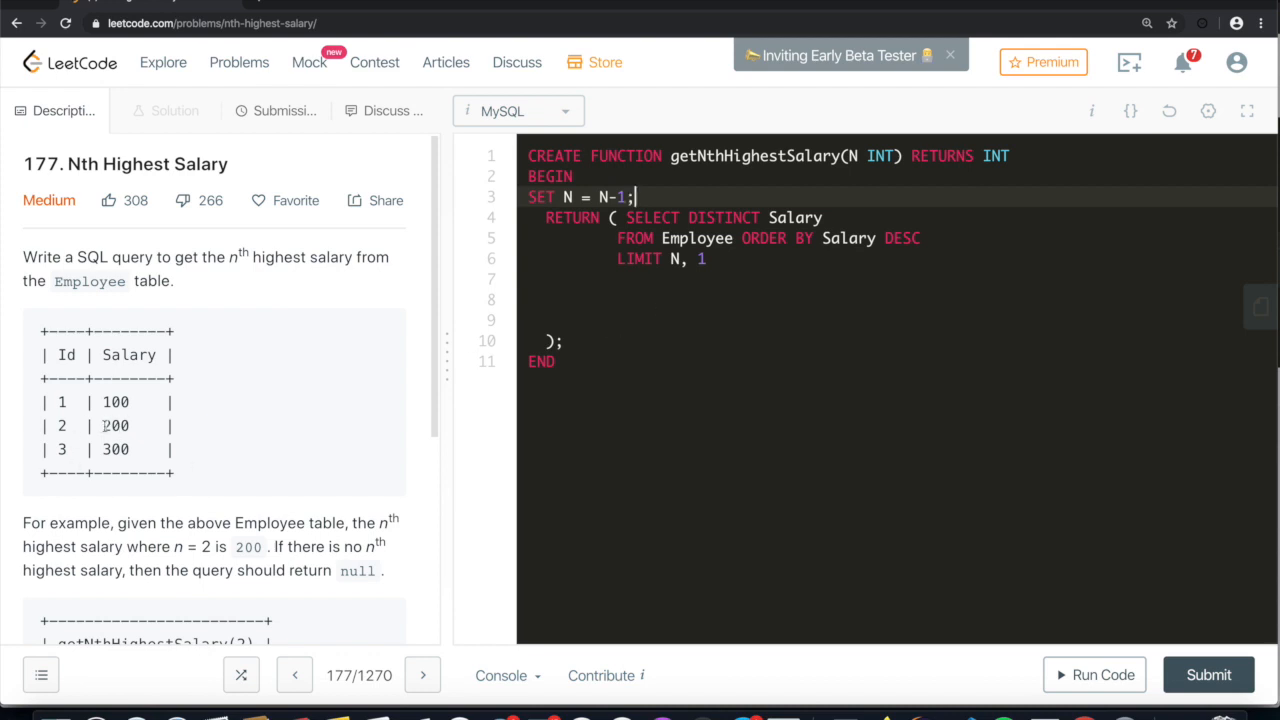
Step: Highlight the 200 and 300 example rows, then submit the solution, accepted at 478 ms
drag(104, 418, 144, 456)
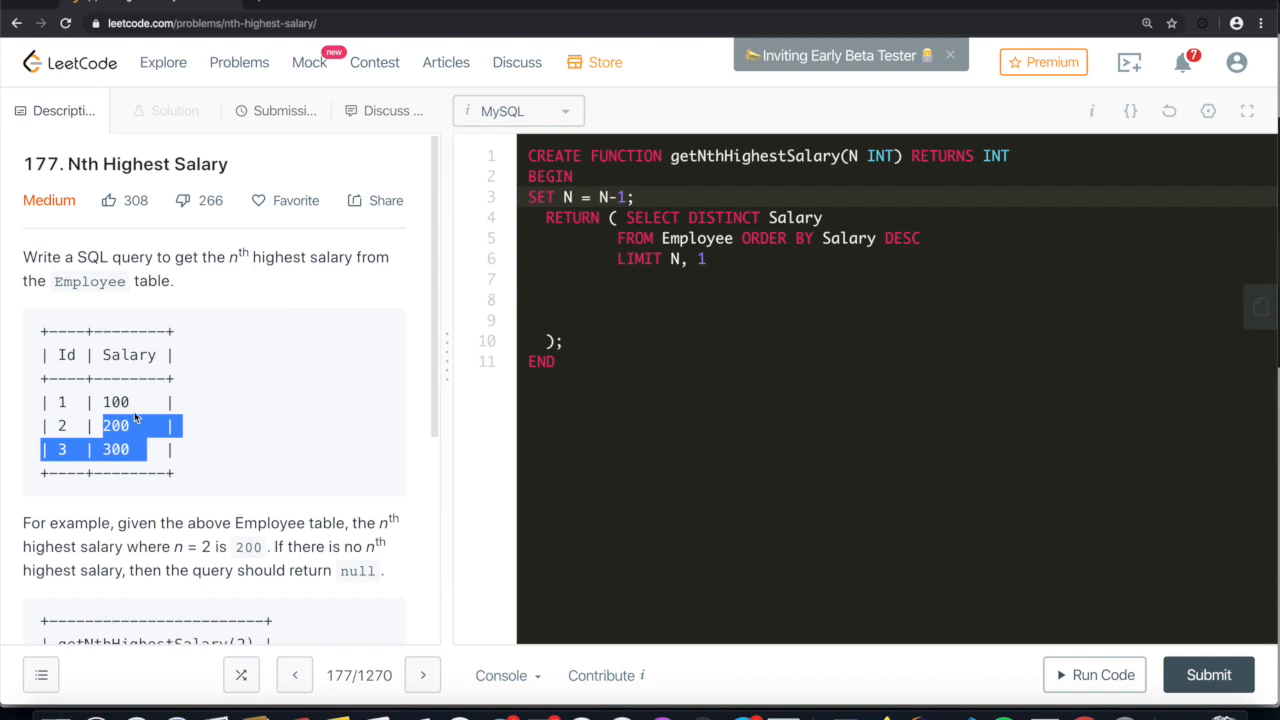
mouse_move(136, 418)
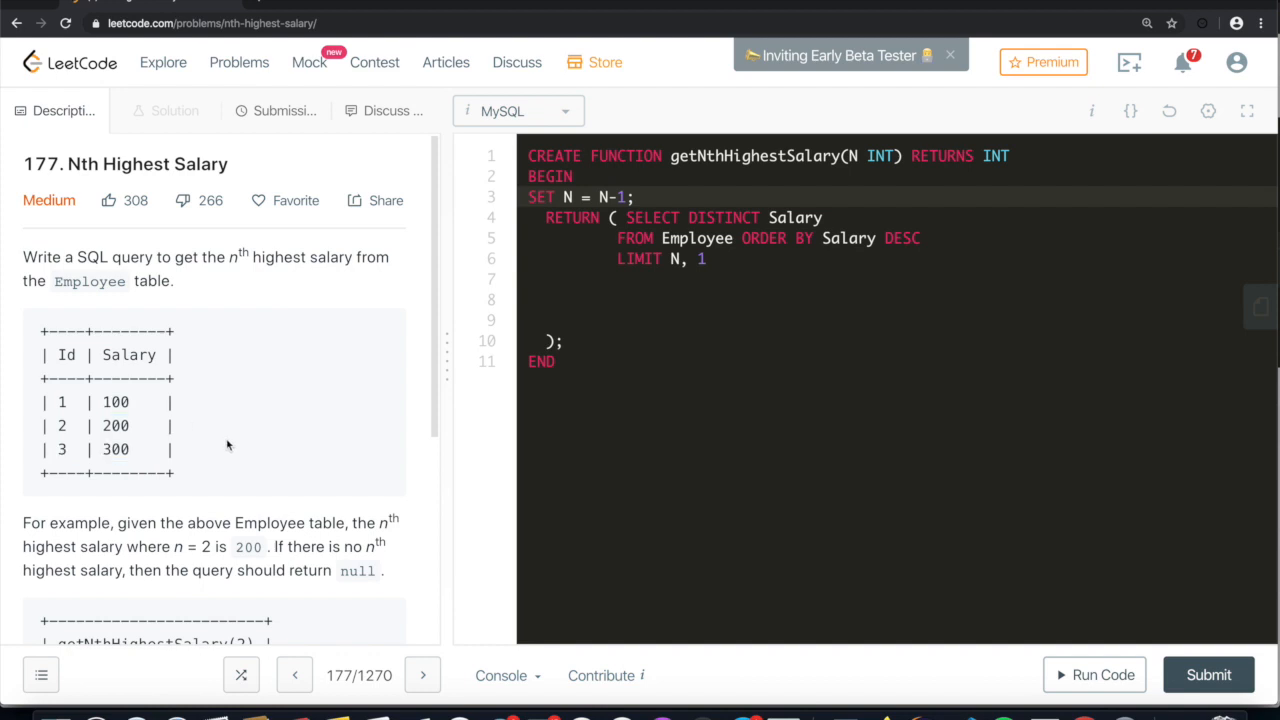
click(1208, 674)
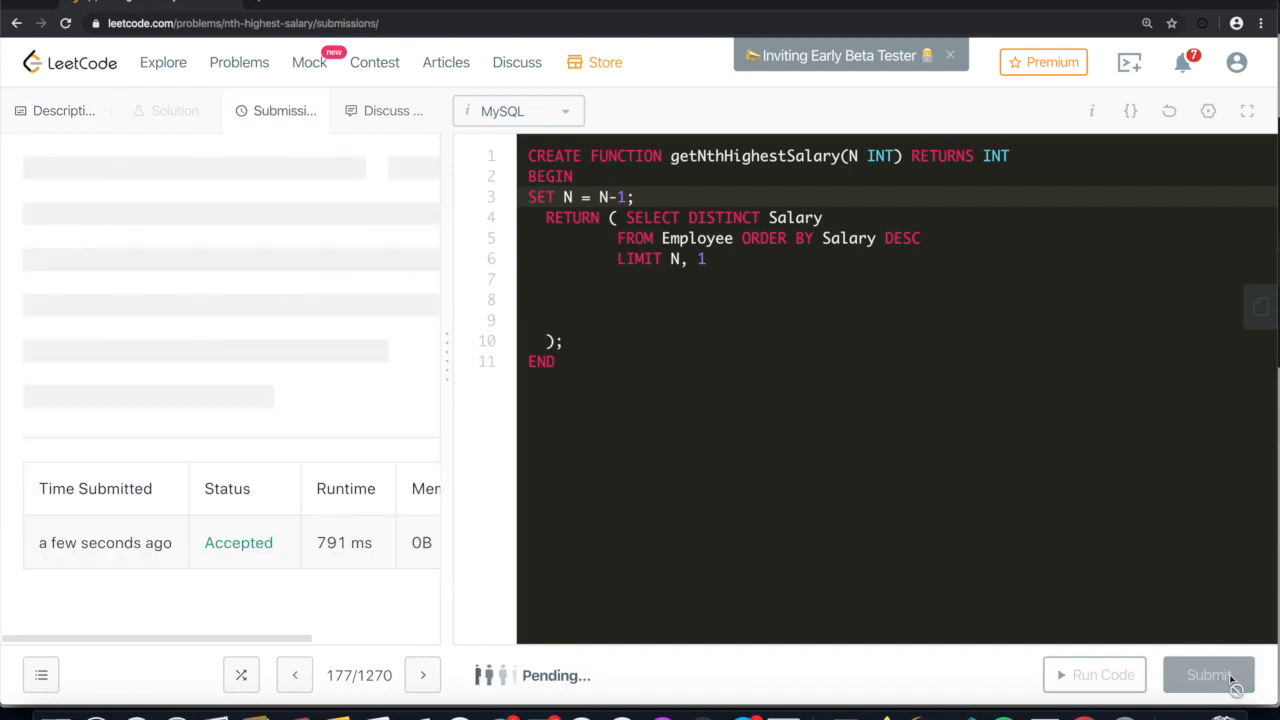
click(1208, 674)
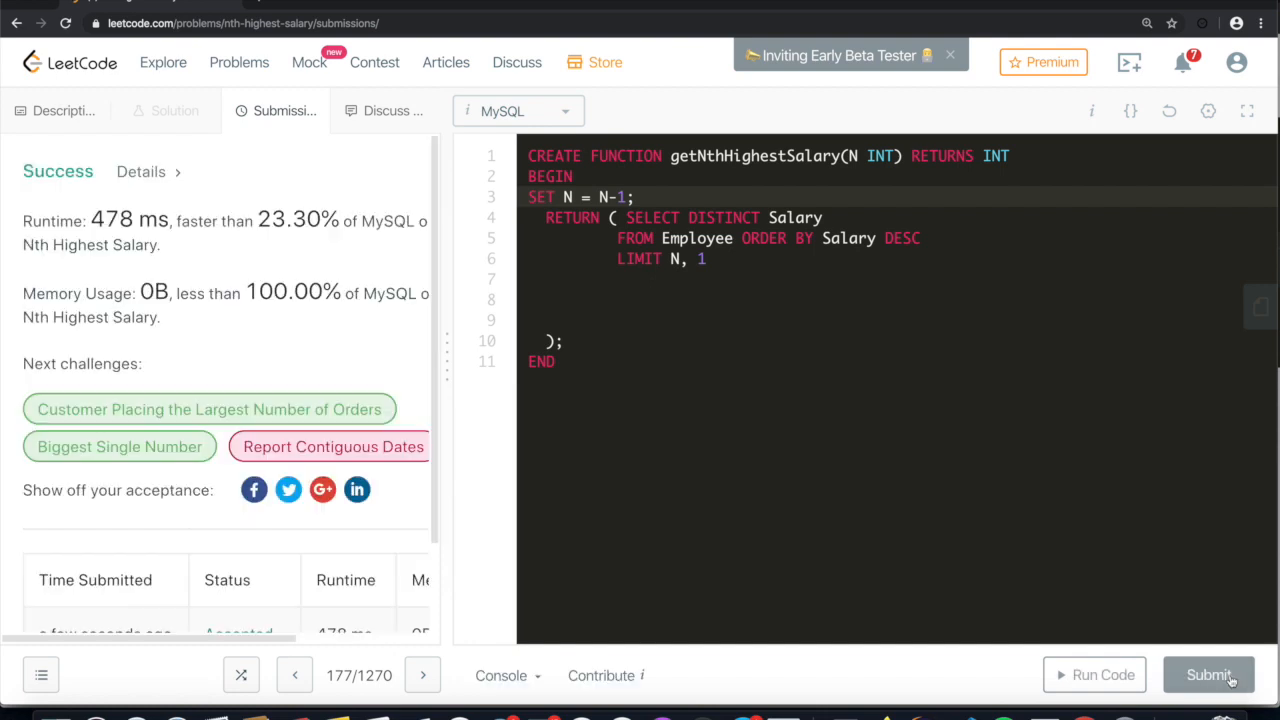